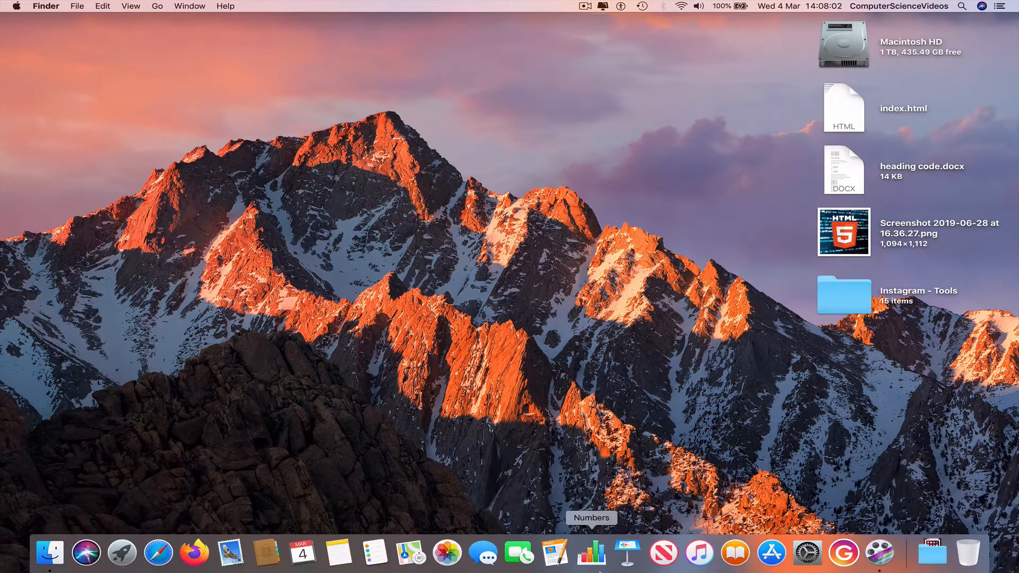
Step: In Safari, open HelloWorld from your GitHub profile's Repositories tab
click(158, 555)
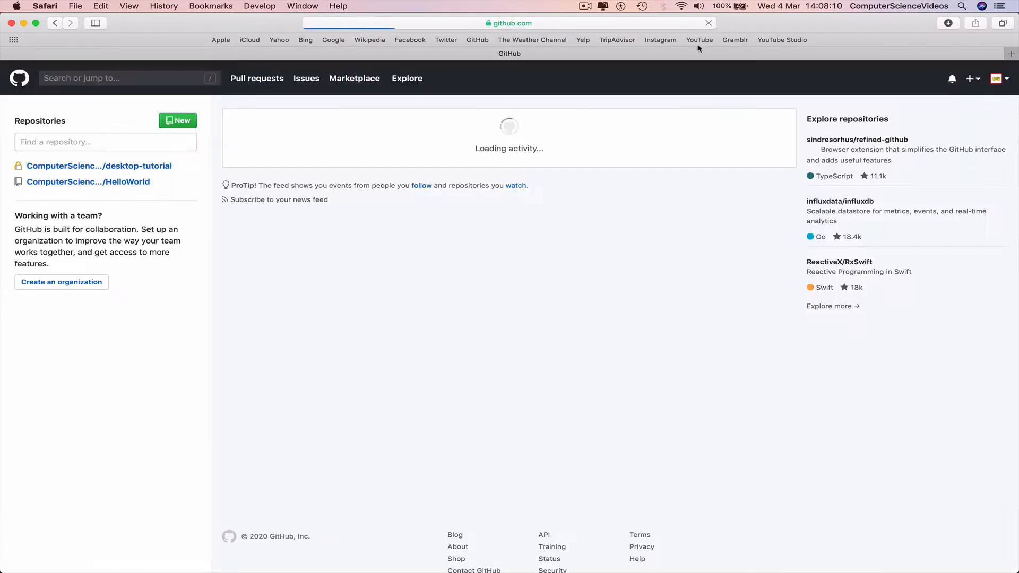
click(996, 78)
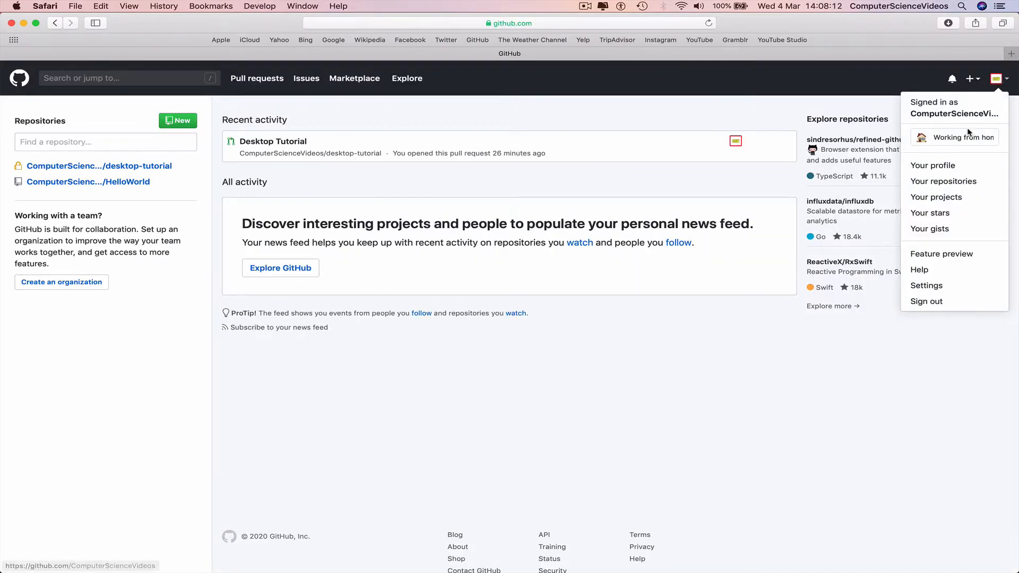
click(932, 165)
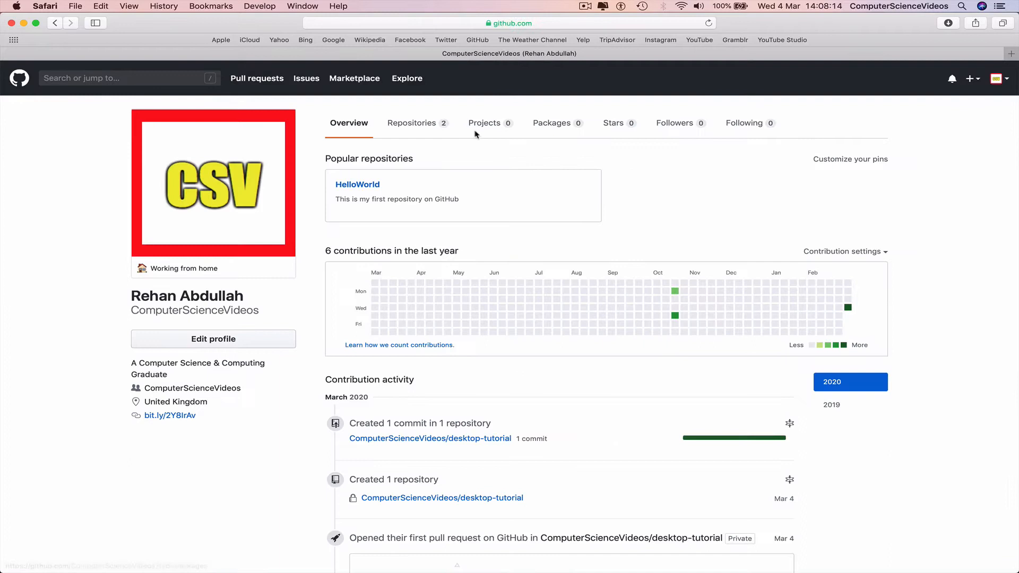
click(412, 122)
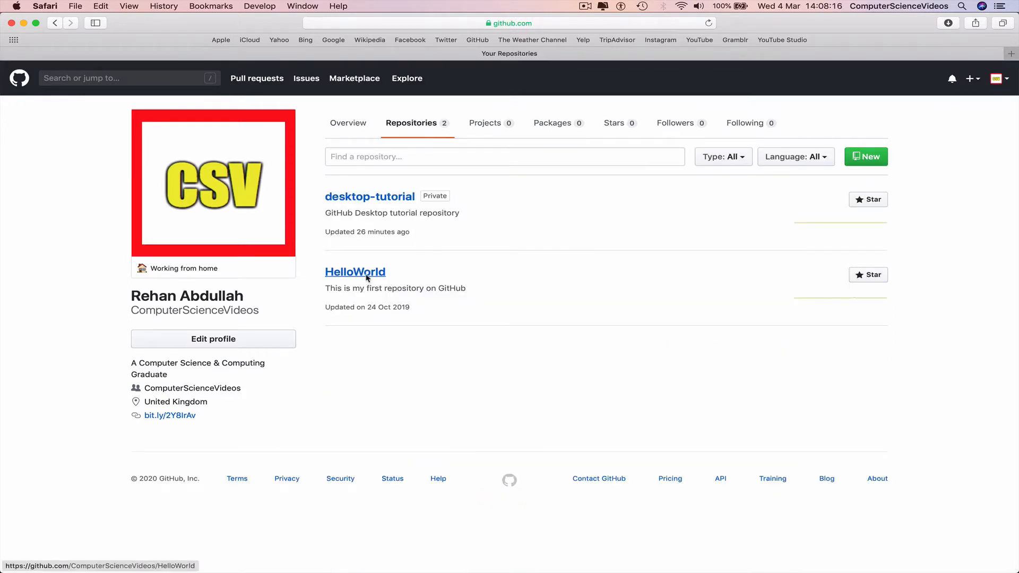
click(355, 272)
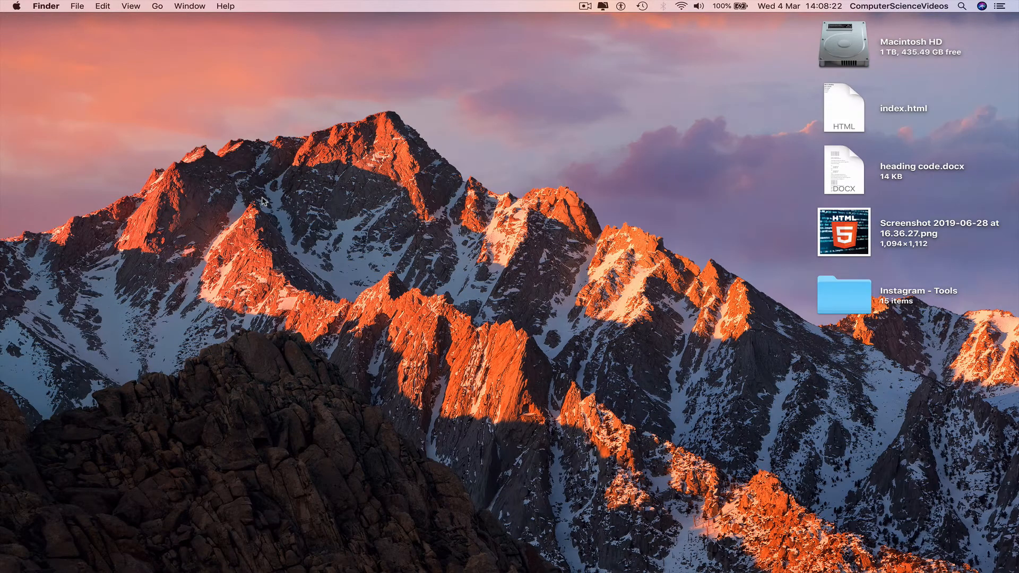
mouse_move(48, 564)
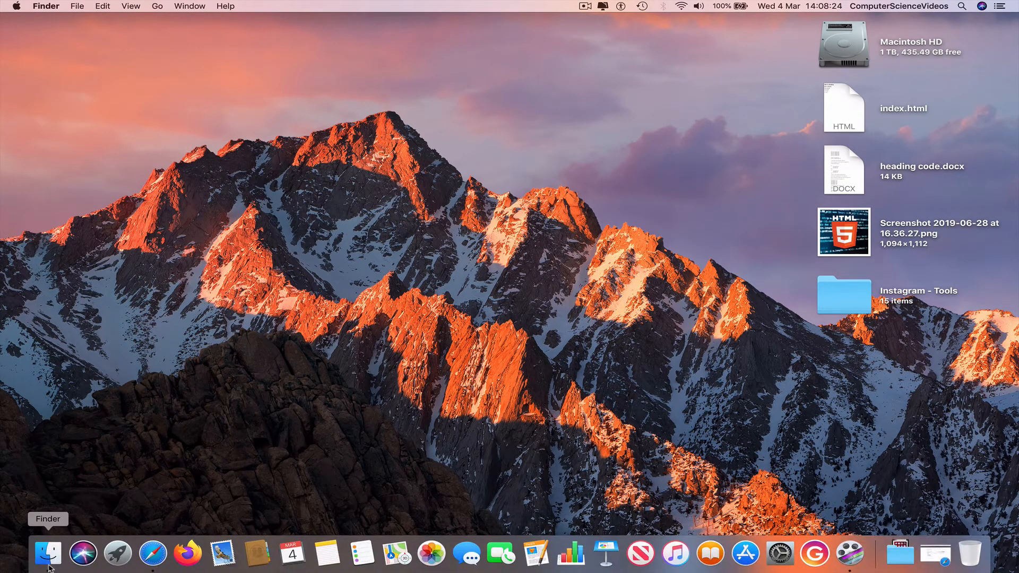
Step: Copy the desktop's index.html and paste it into Documents/GitHub/HelloWorld
click(47, 554)
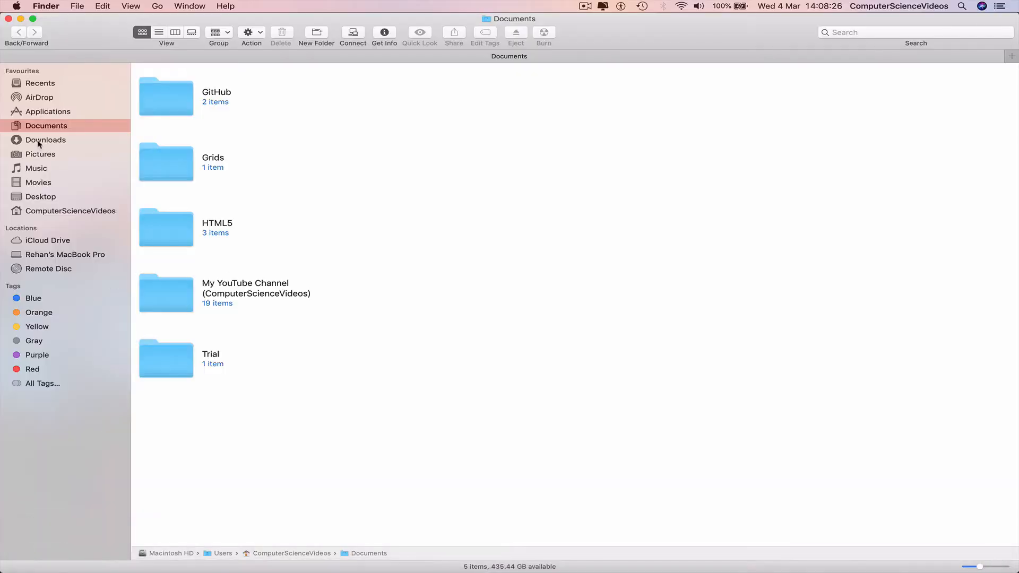
double_click(166, 97)
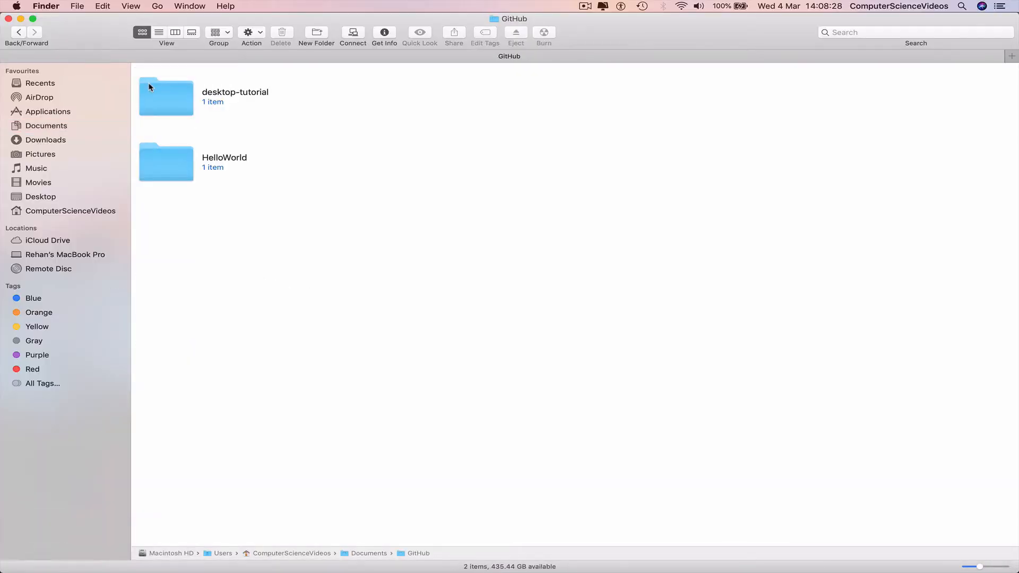
double_click(166, 162)
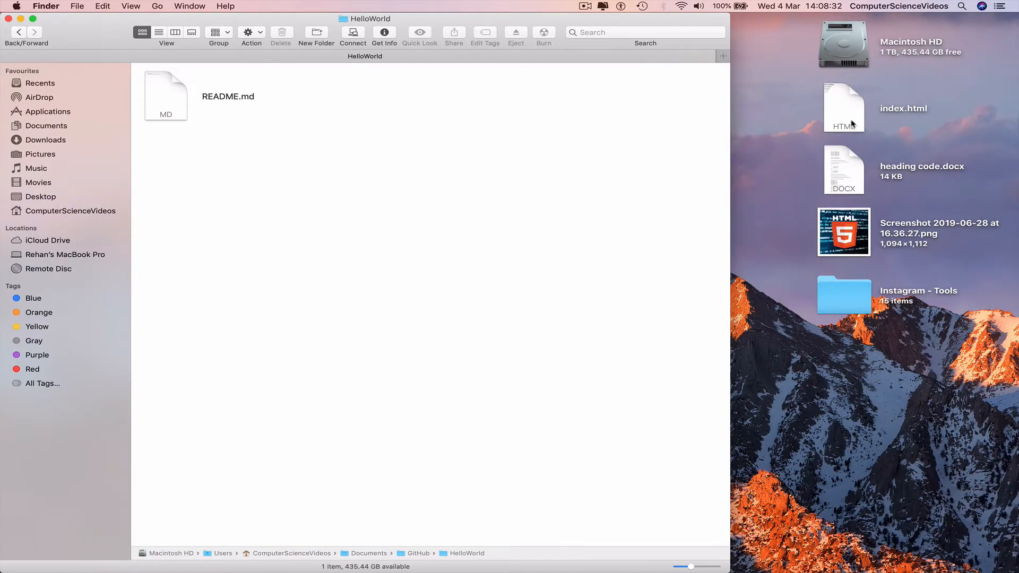
click(844, 107)
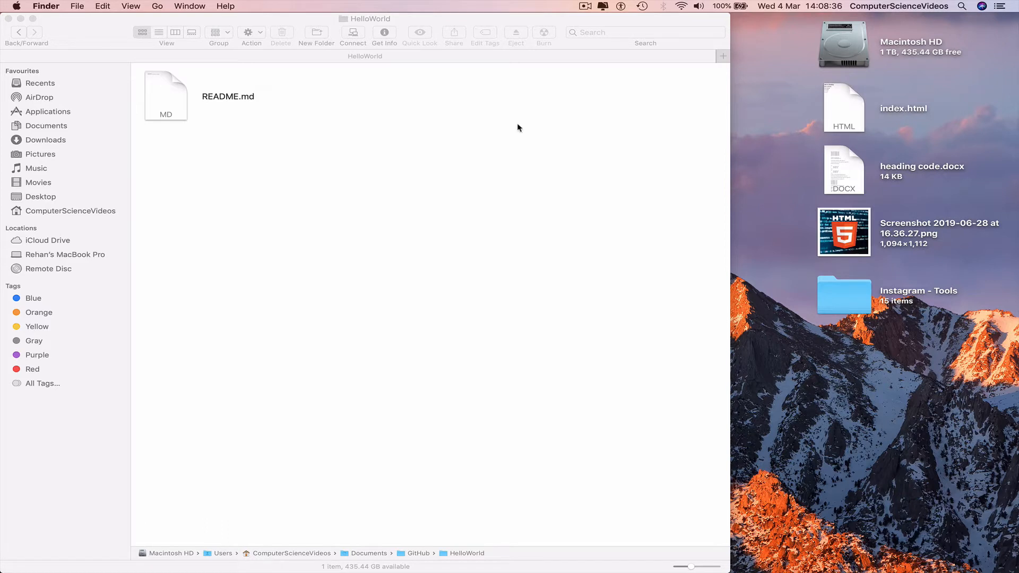
right_click(519, 127)
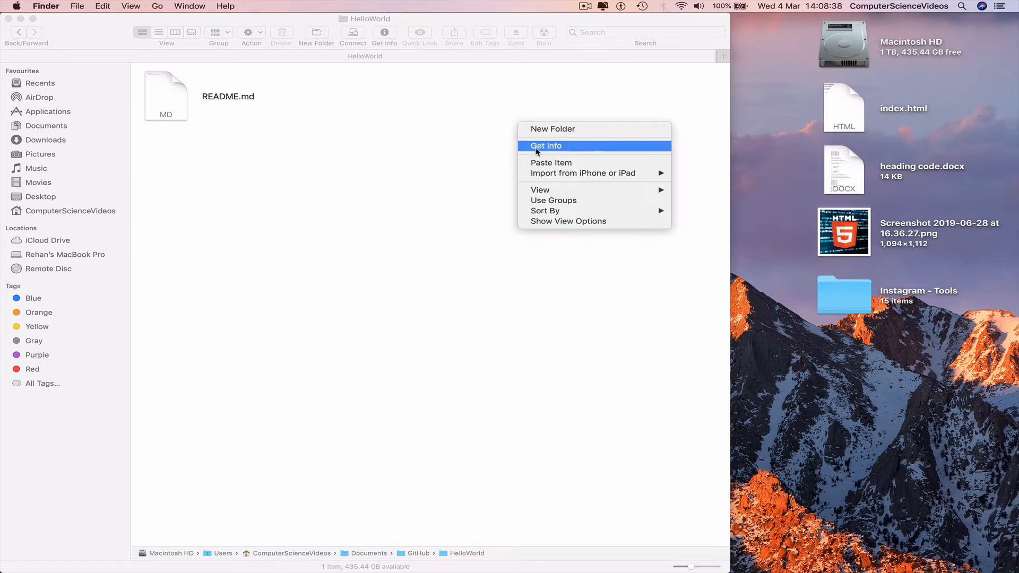
mouse_move(542, 166)
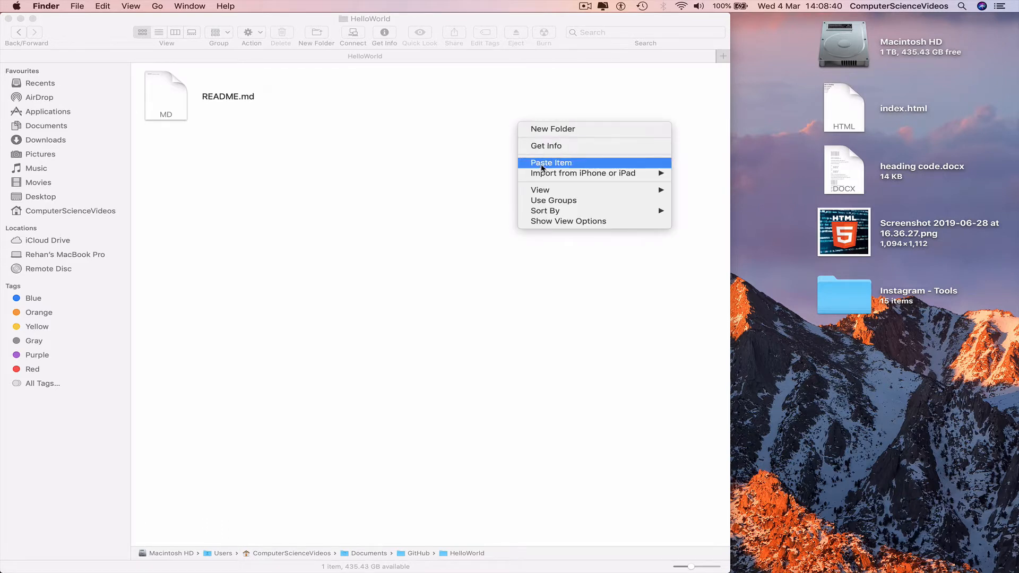
click(550, 162)
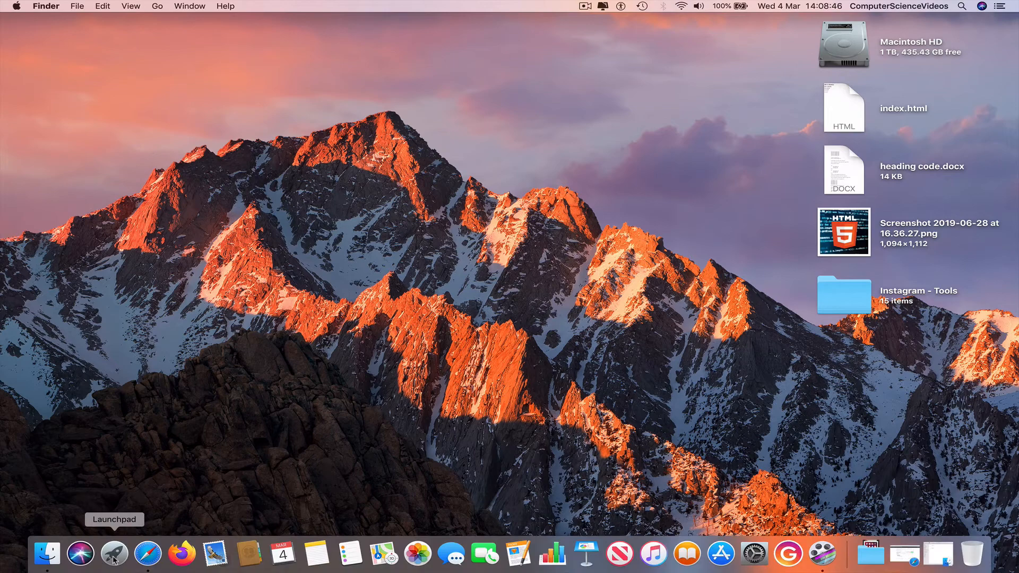
Step: Search Launchpad for 'githu' and launch GitHub Desktop
click(110, 559)
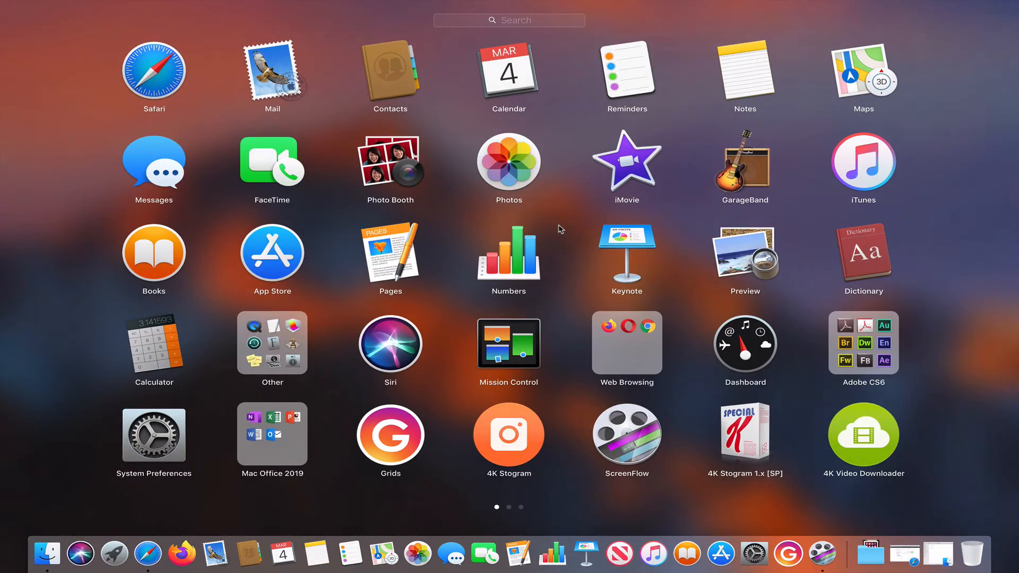
text(githu)
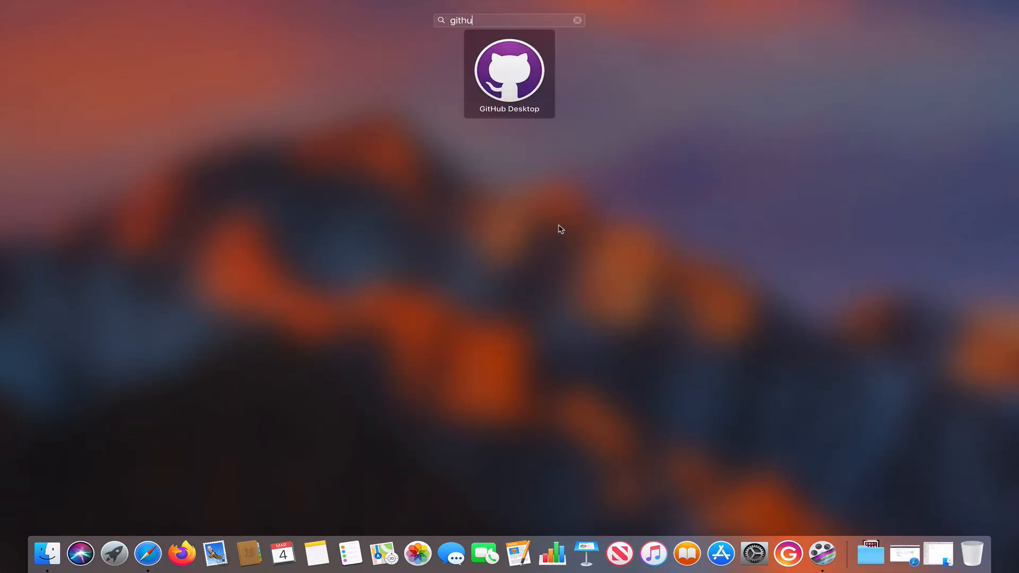
click(508, 69)
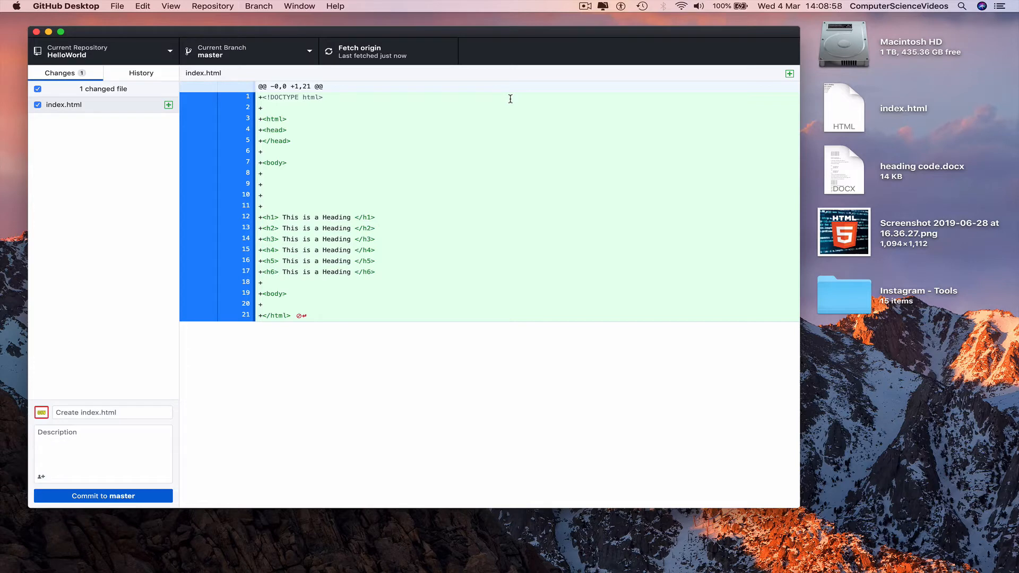
Step: Commit index.html to master with summary 'Index.html' and description 'Adding some cod'
click(111, 412)
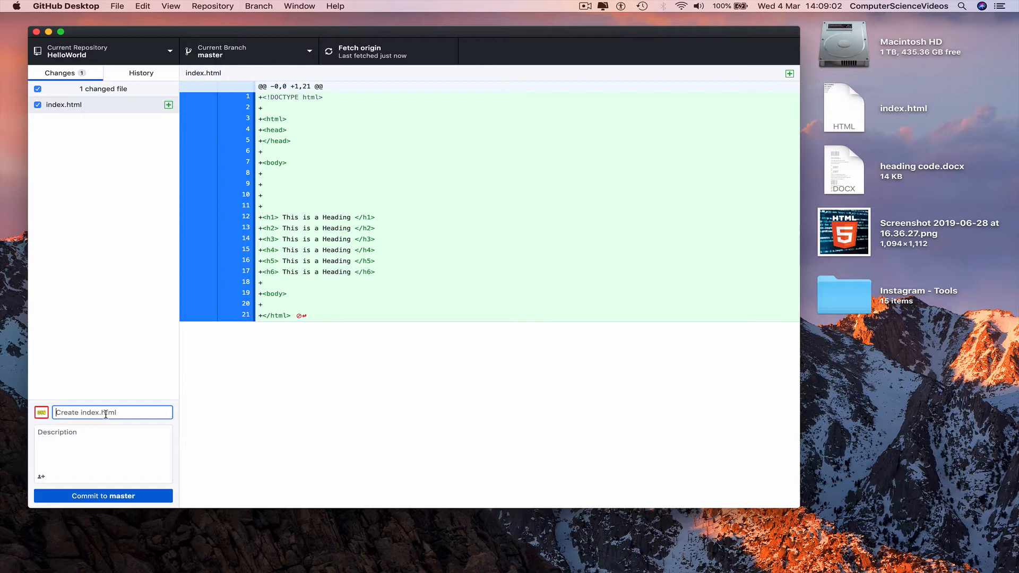
text(Index)
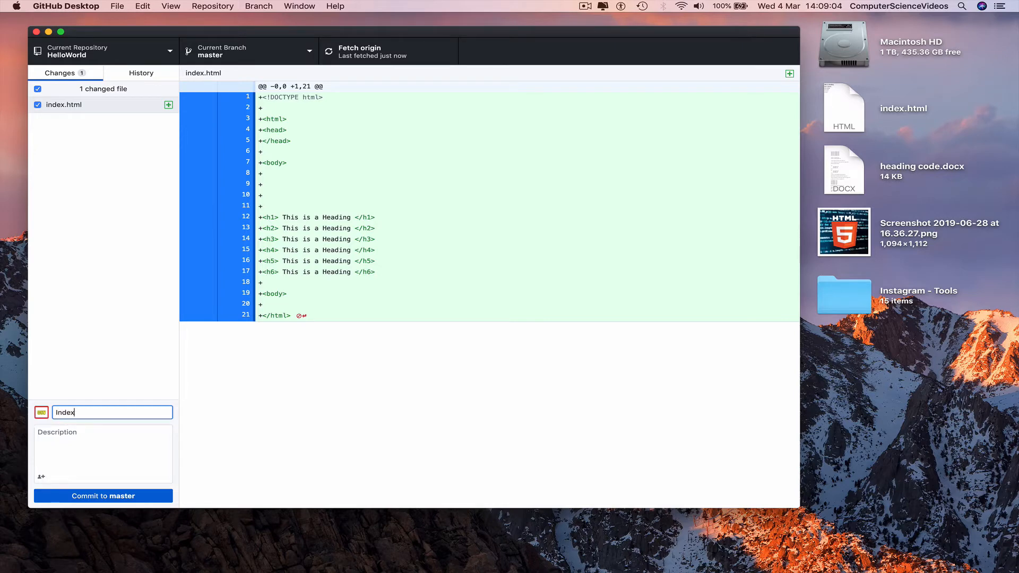
text(.html)
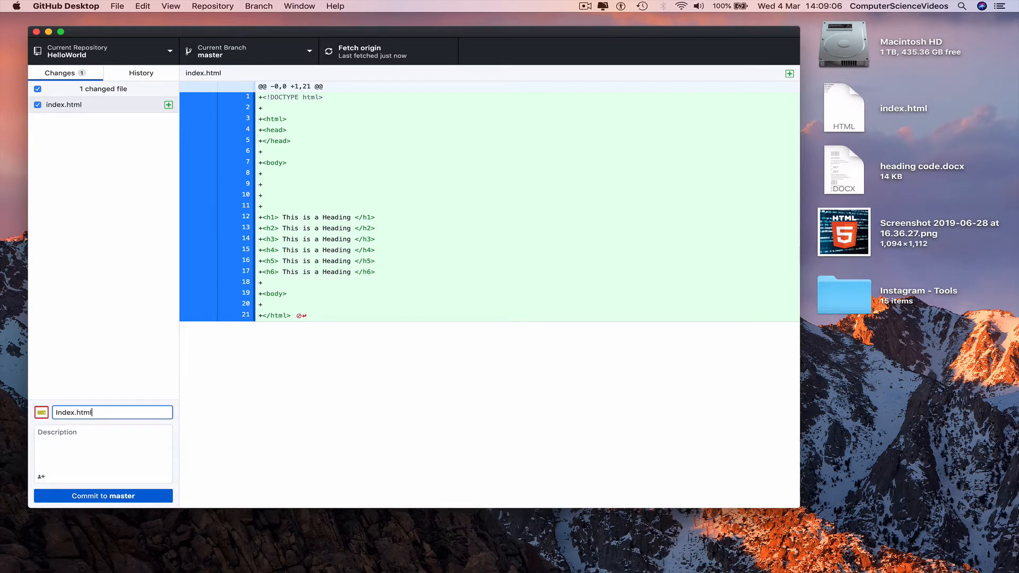
click(93, 444)
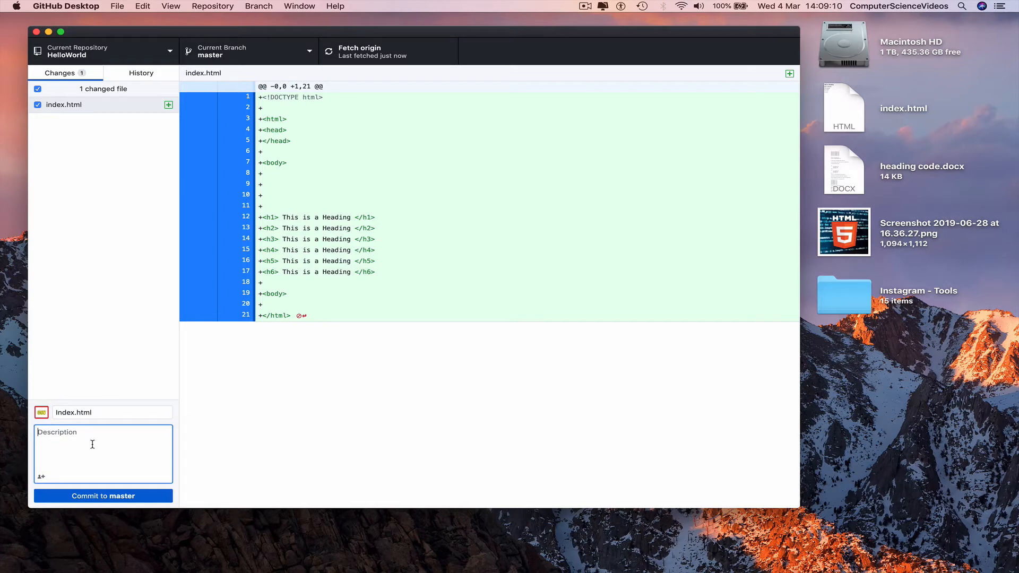
text(Ad)
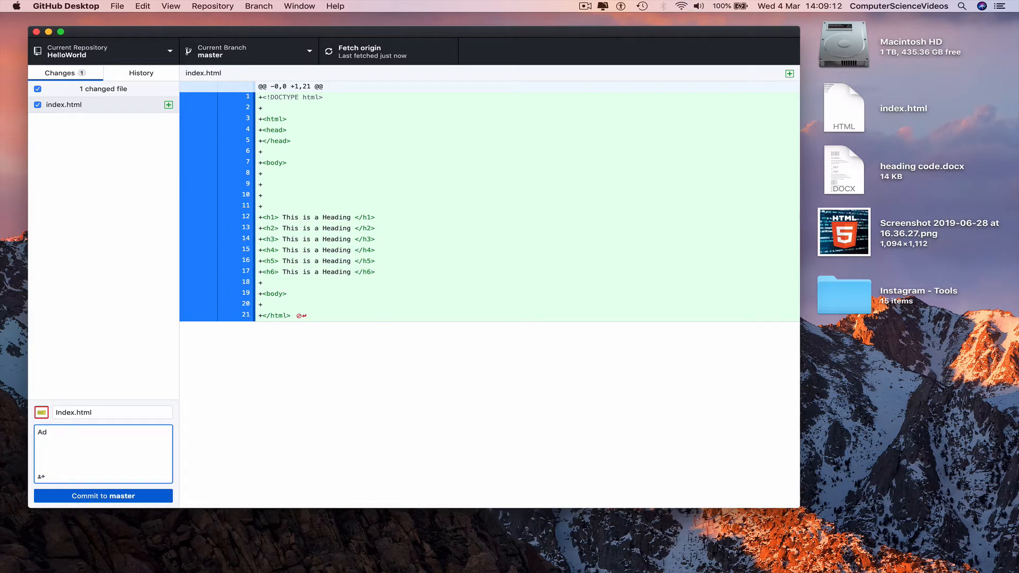
text(Adding some cod)
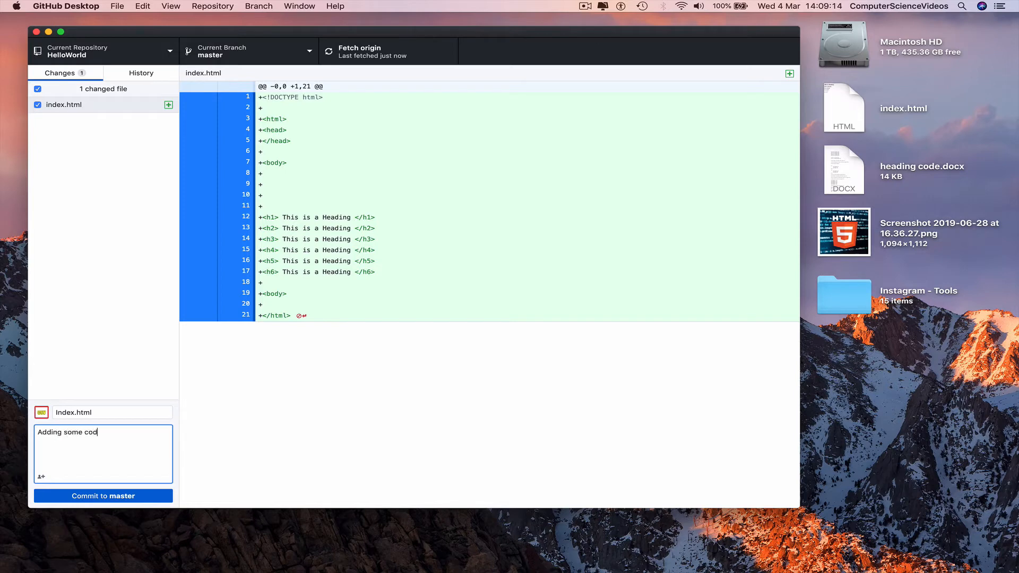
click(102, 495)
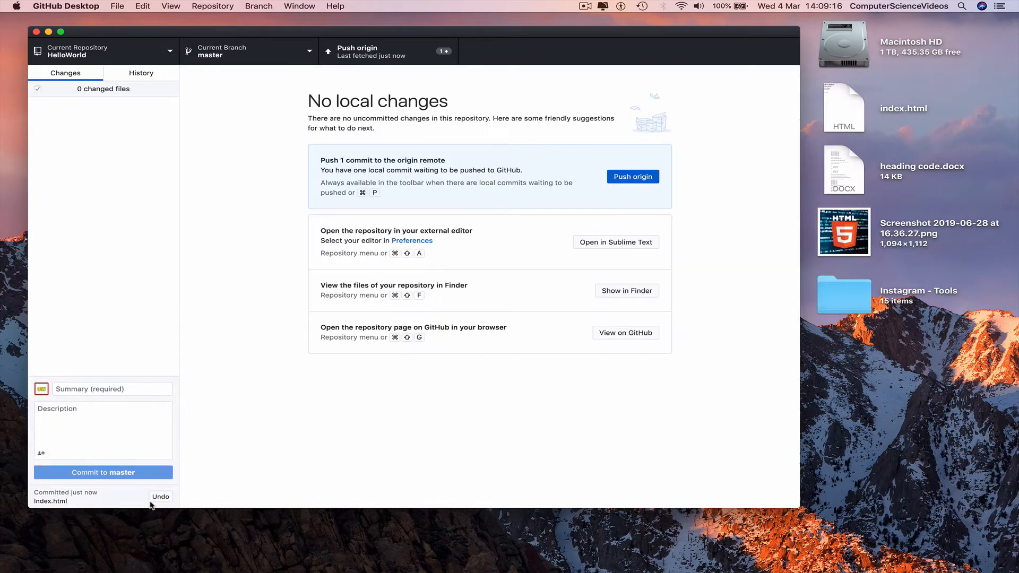
mouse_move(557, 341)
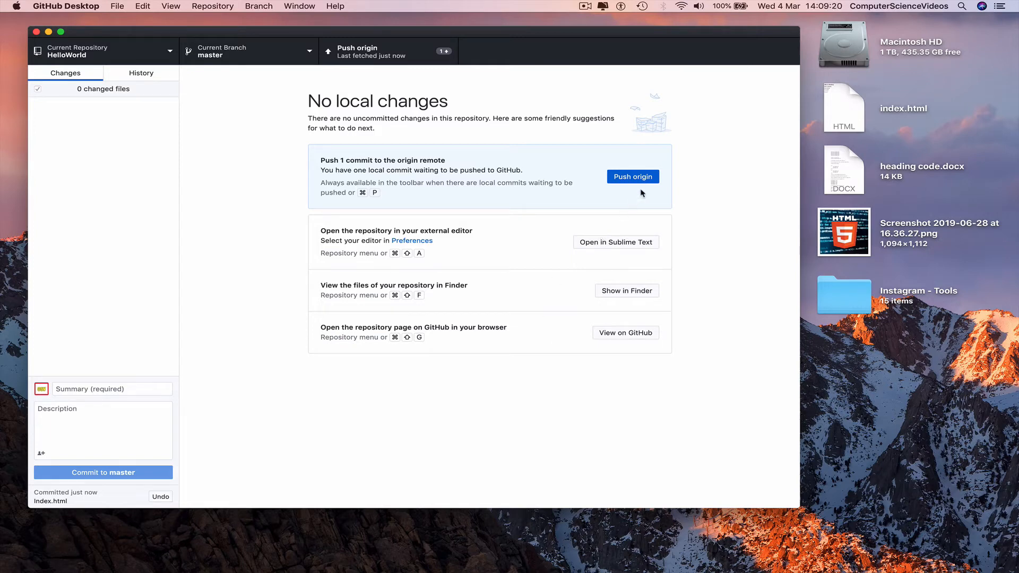
Step: Push the index.html commit to origin, then view the History tab
click(633, 176)
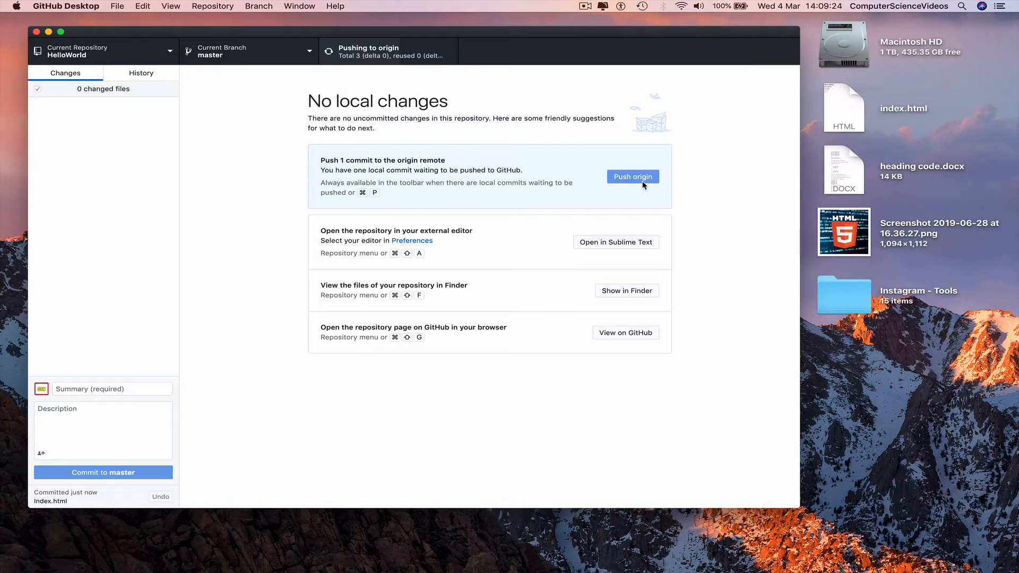
click(633, 176)
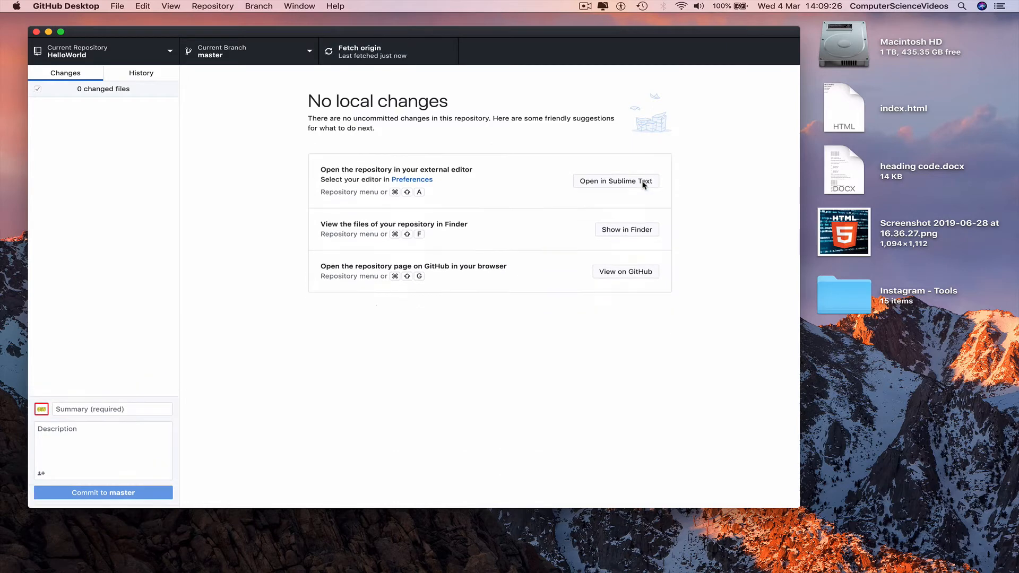
click(141, 72)
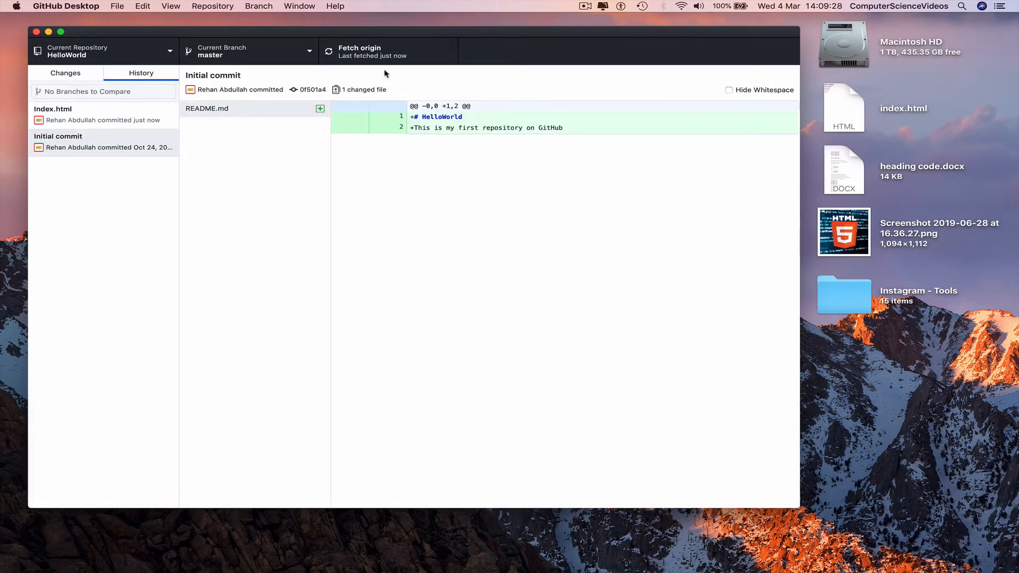
mouse_move(396, 56)
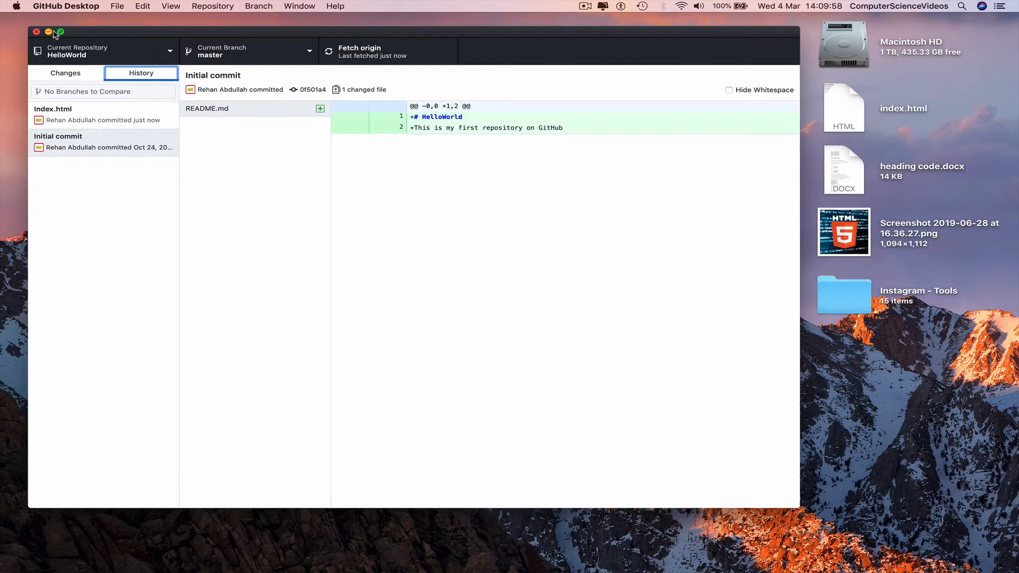
Step: Close GitHub Desktop and view HelloWorld's index.html on GitHub in Safari
click(35, 30)
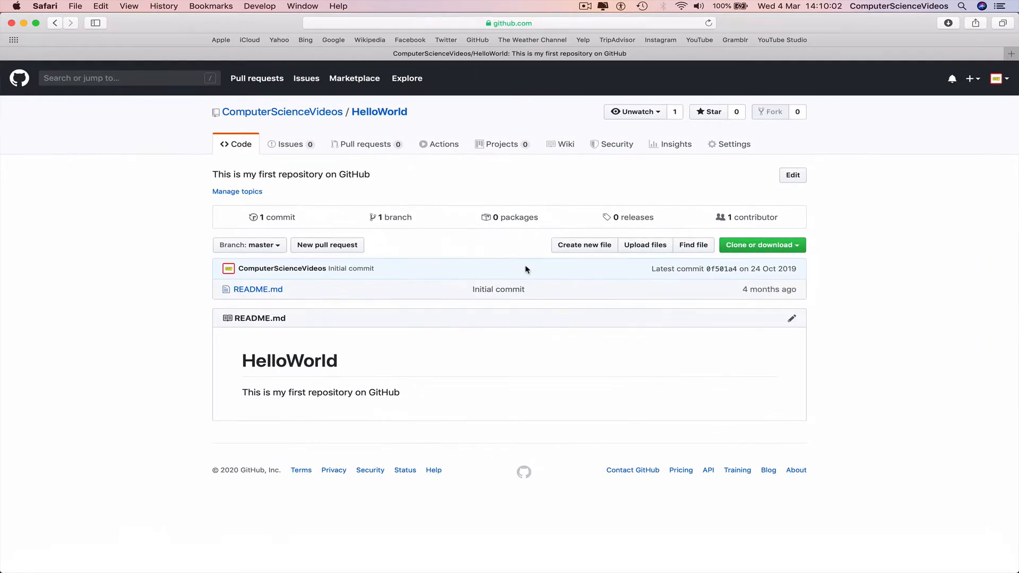
mouse_move(975, 147)
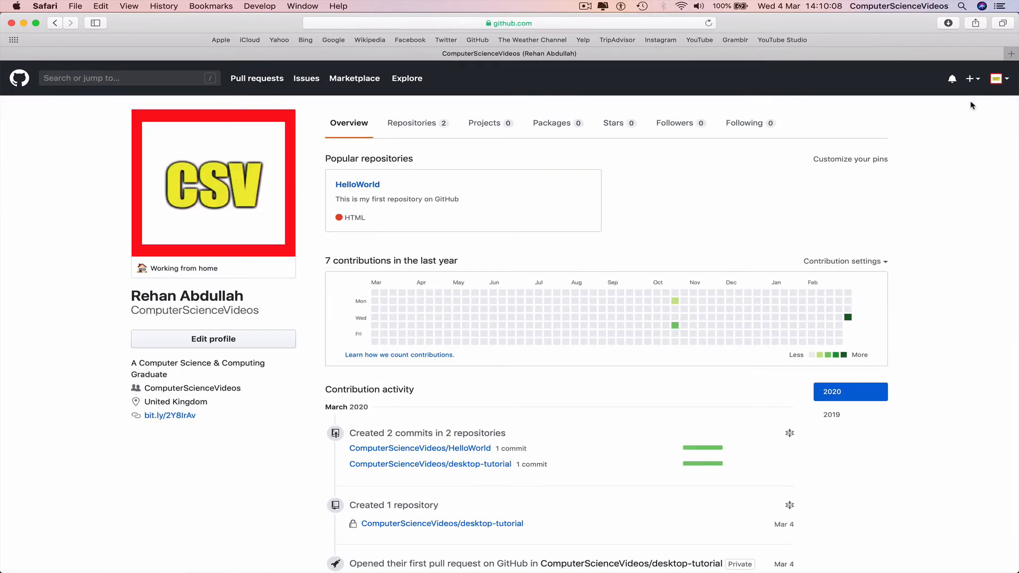
click(412, 122)
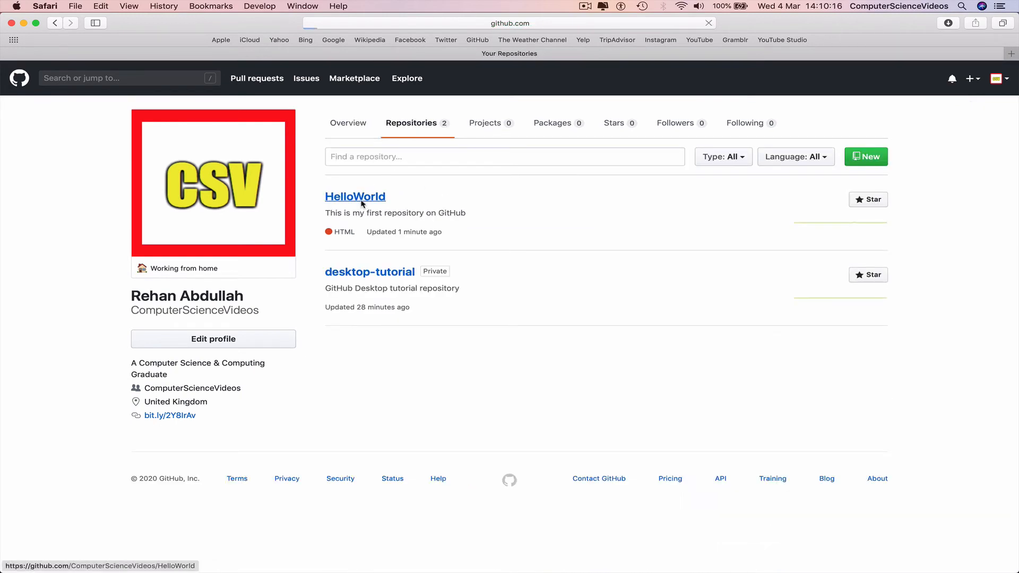
click(355, 197)
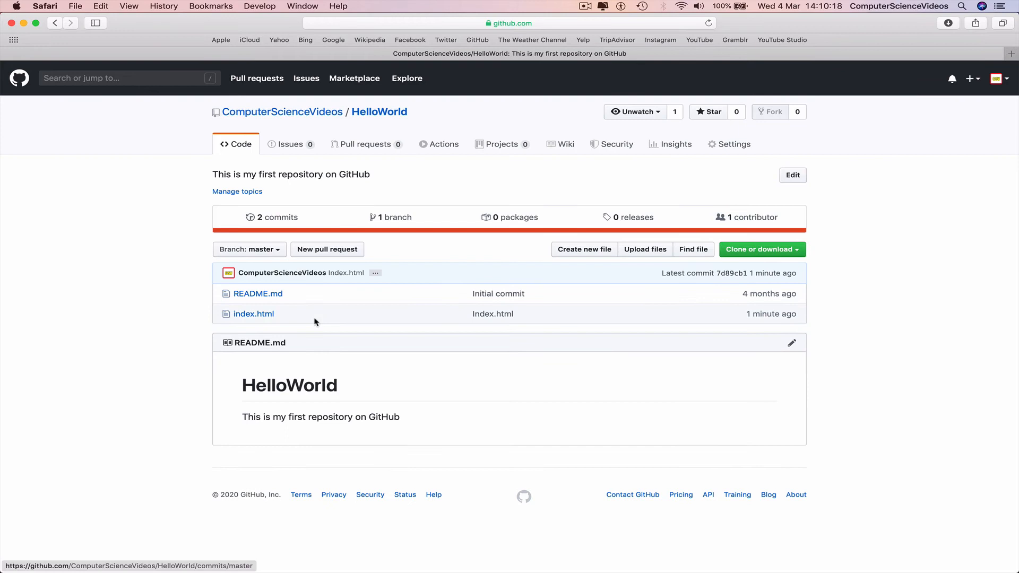
mouse_move(298, 313)
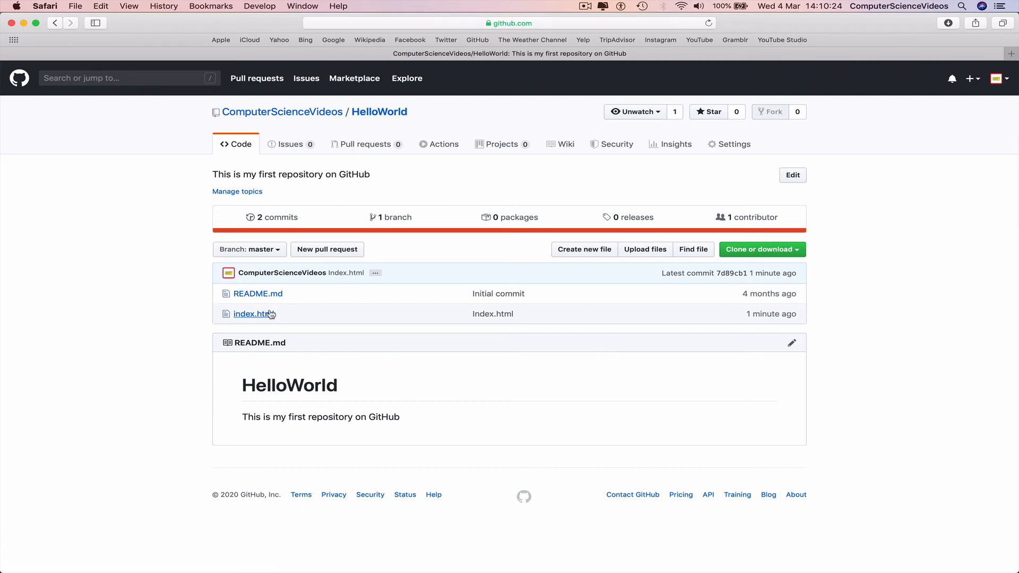
click(252, 314)
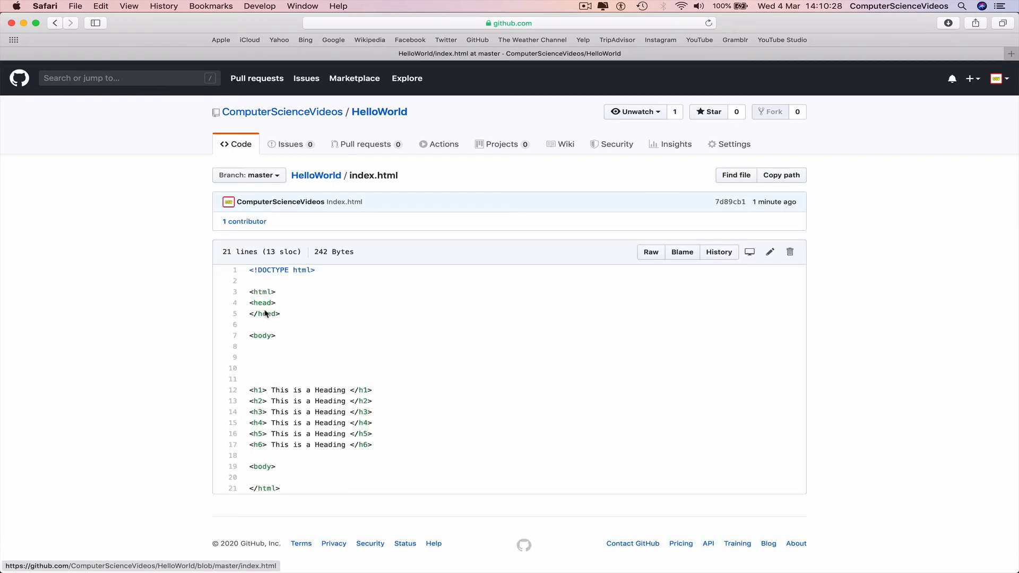
mouse_move(305, 113)
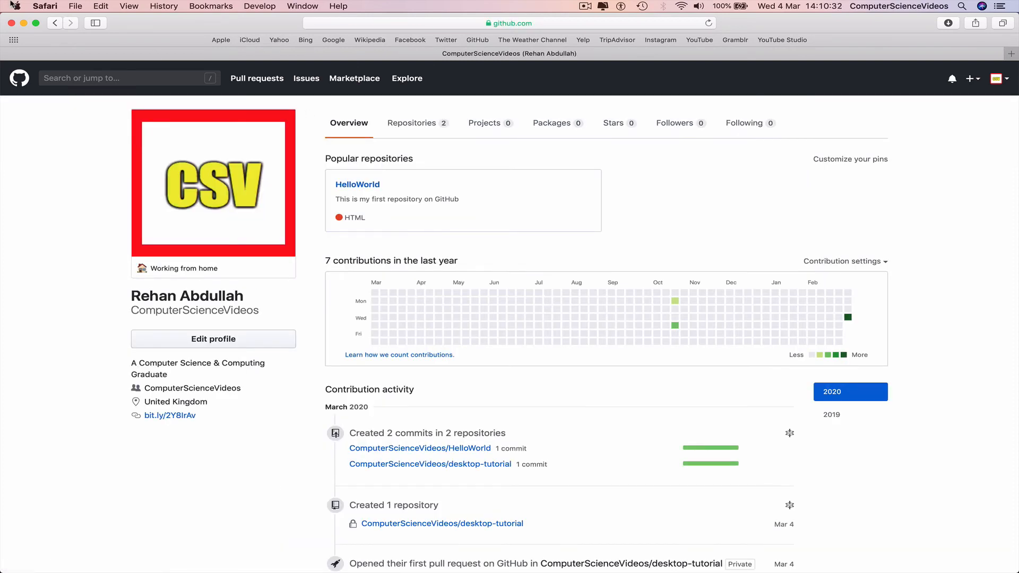
Step: Quit Safari from its application menu
click(44, 6)
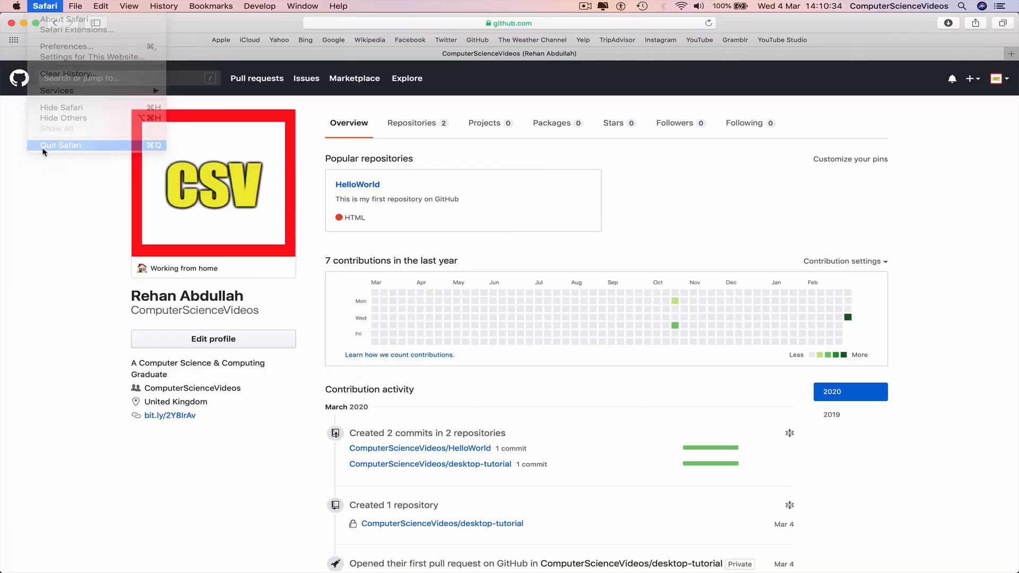
click(58, 145)
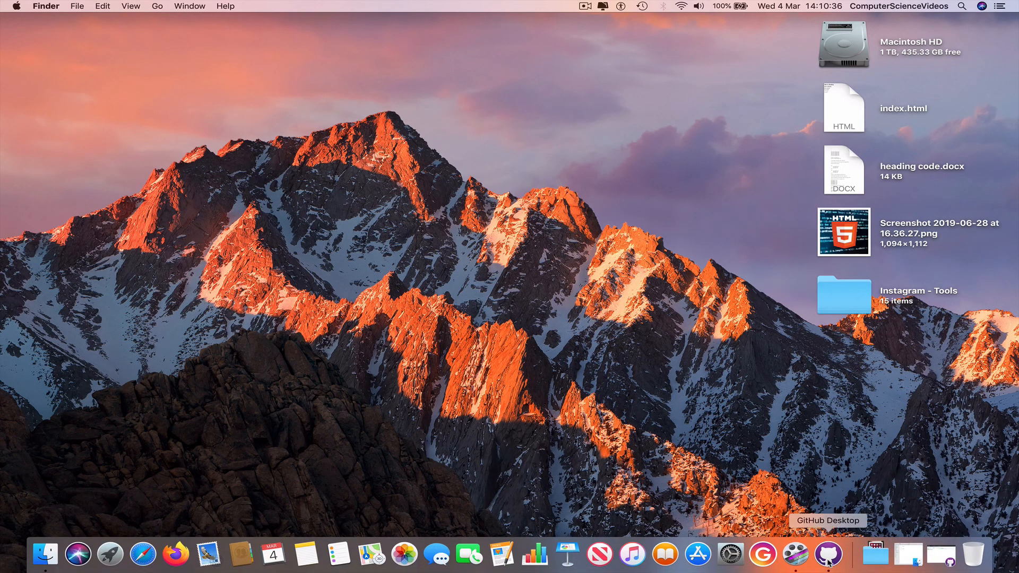
mouse_move(846, 523)
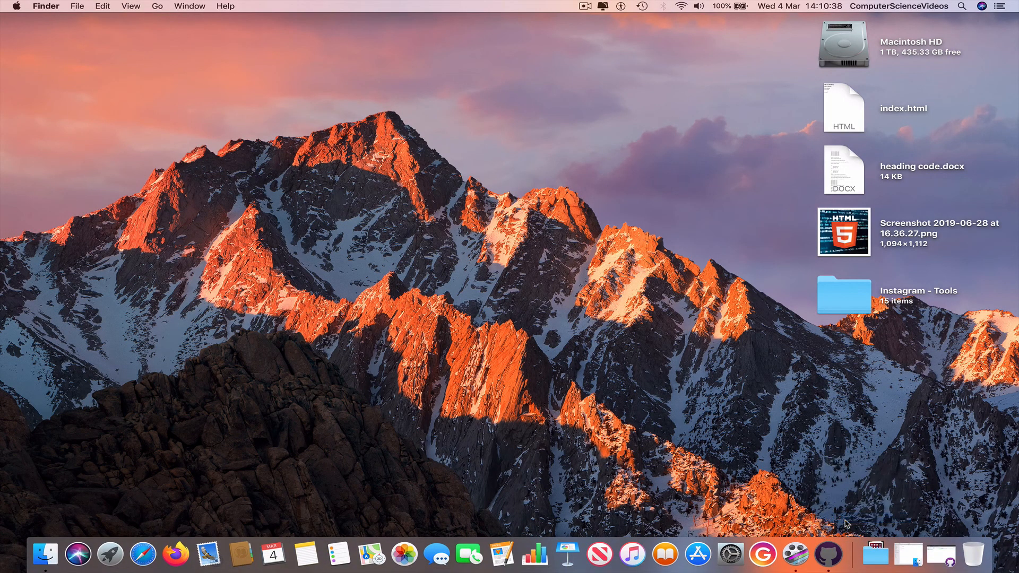